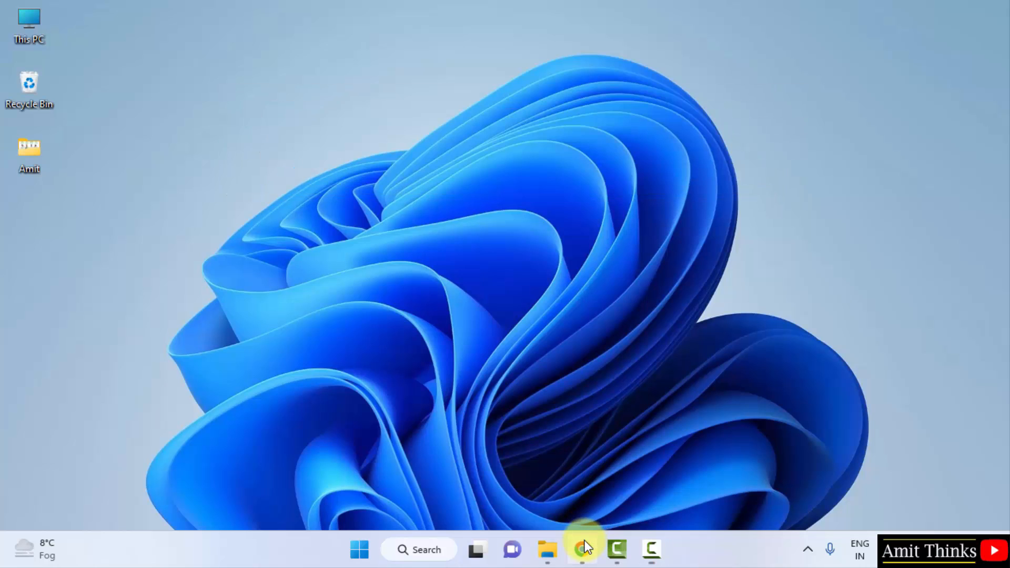
Step: Search "oracle java" in Chrome and open the 'Java Software | Oracle India' result
{"action": "left_click", "coordinate": [580, 549]}
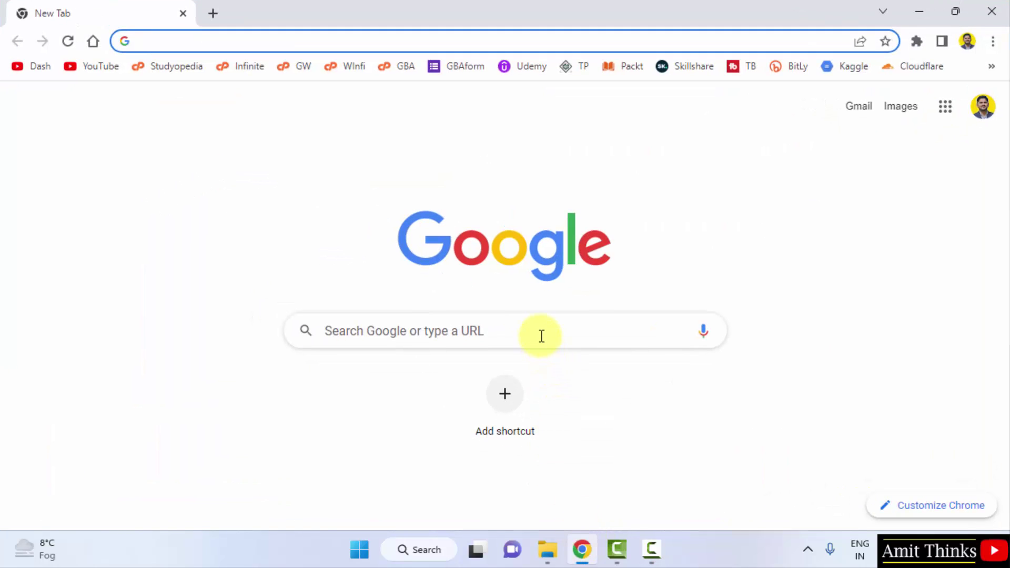
{"action": "type", "text": "oracle java"}
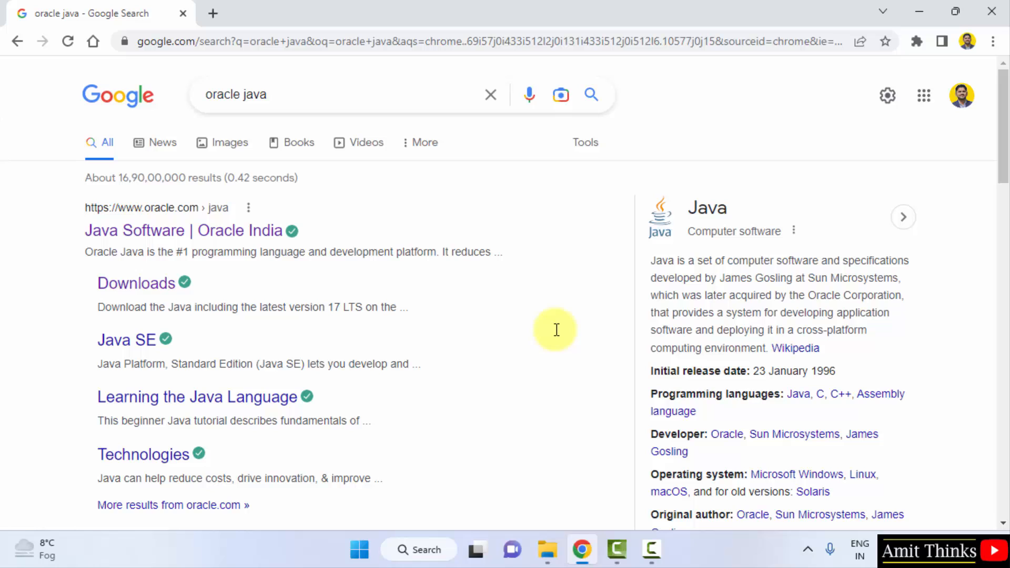
{"action": "left_click", "coordinate": [183, 230]}
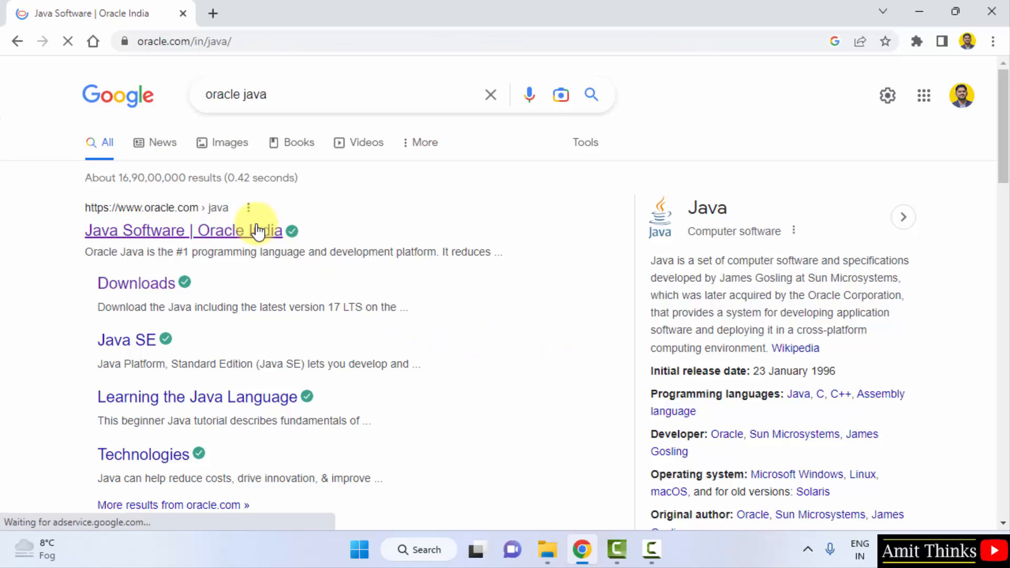
{"action": "left_click", "coordinate": [183, 230]}
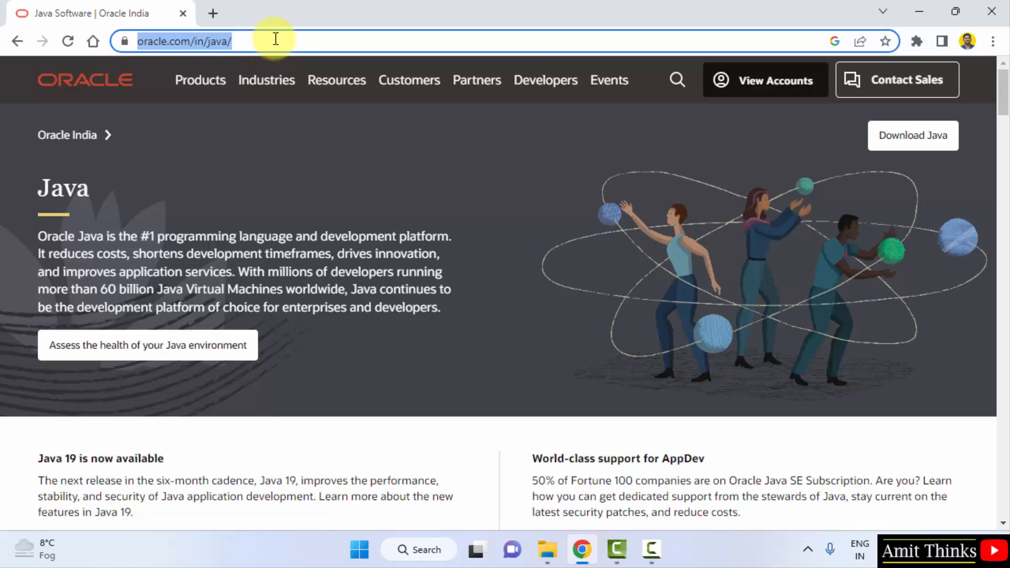
{"action": "mouse_move", "coordinate": [938, 146]}
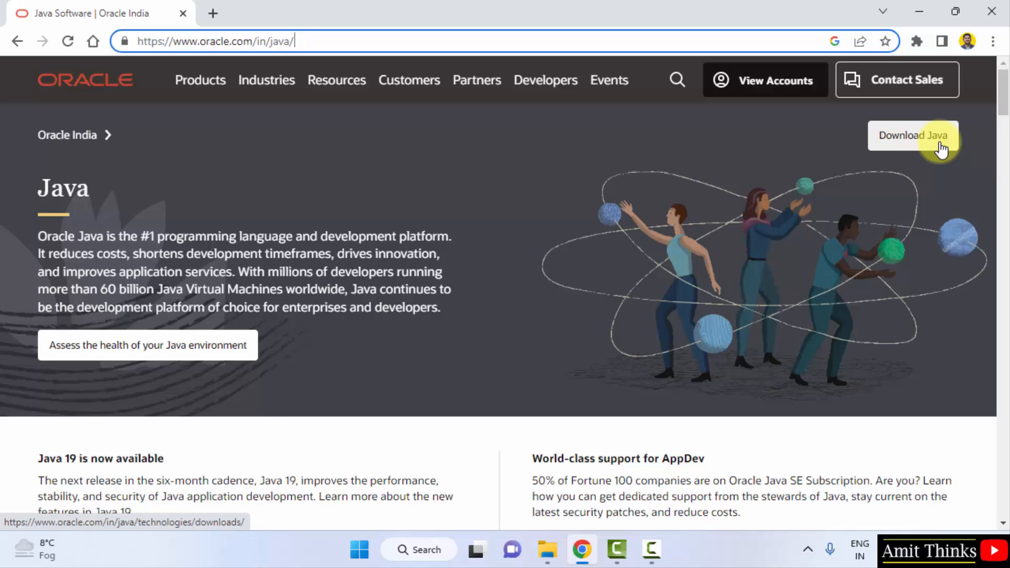
Step: From Java Downloads, download the JDK 19.0.1 Windows x64 Installer (.exe)
{"action": "left_click", "coordinate": [913, 134]}
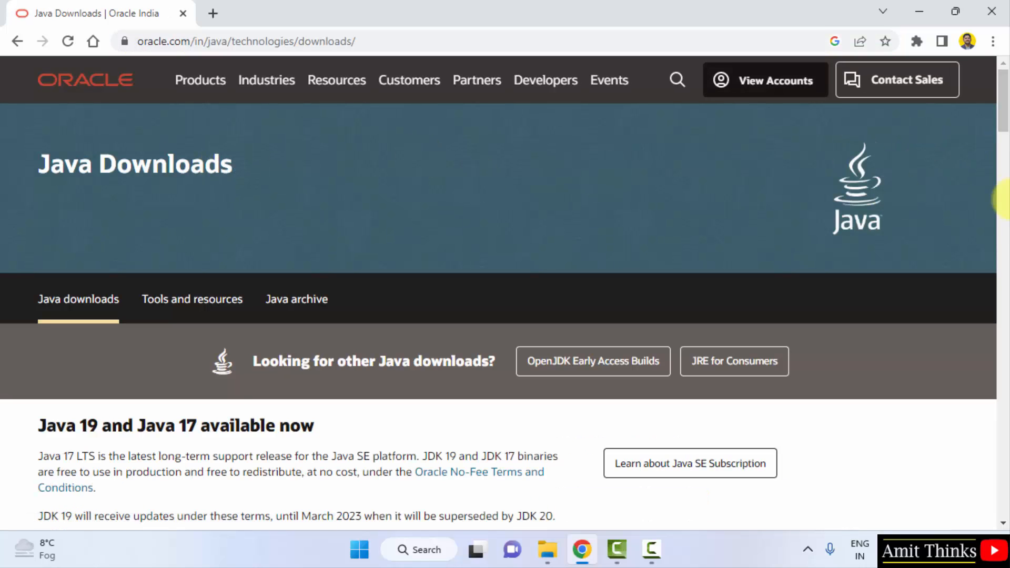
{"action": "scroll", "scroll_direction": "down", "scroll_amount": 3}
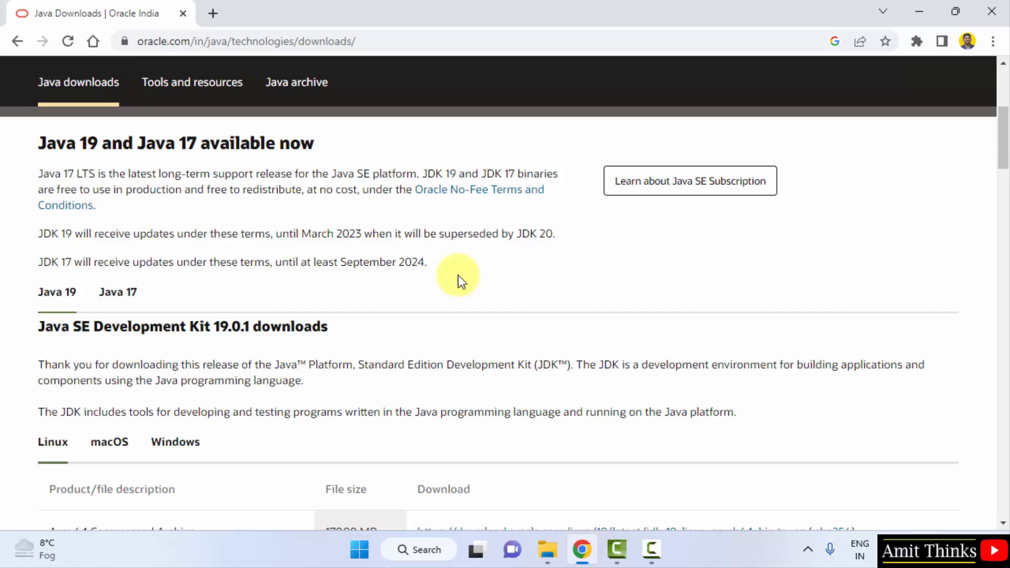
{"action": "scroll", "scroll_direction": "down", "scroll_amount": 3}
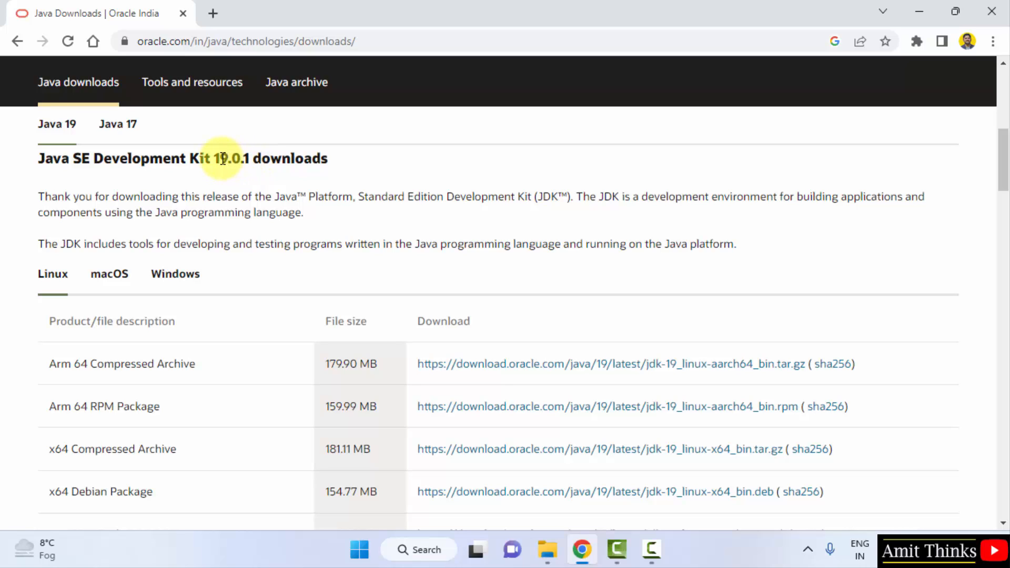
{"action": "mouse_move", "coordinate": [642, 156]}
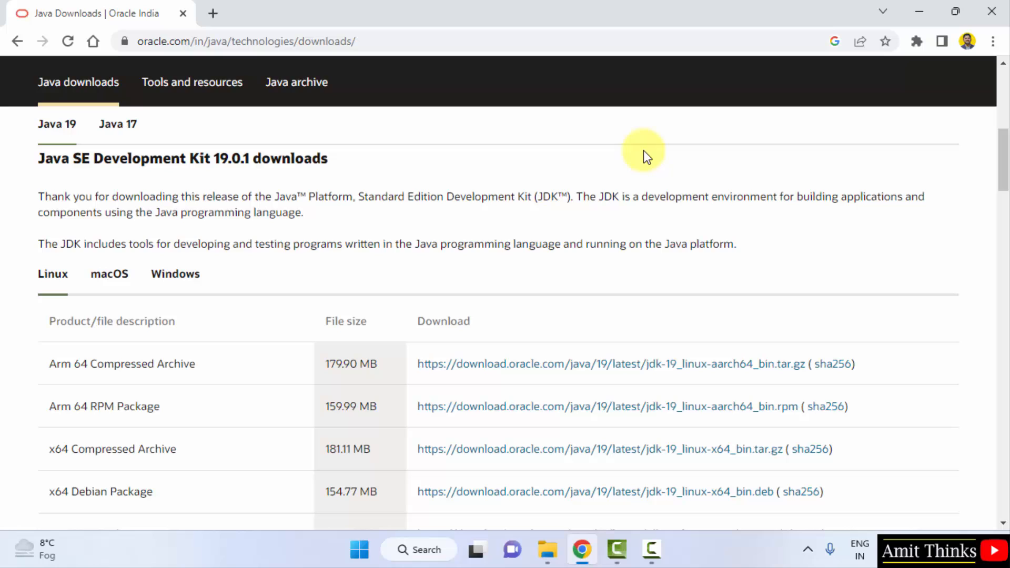
{"action": "left_click", "coordinate": [109, 274]}
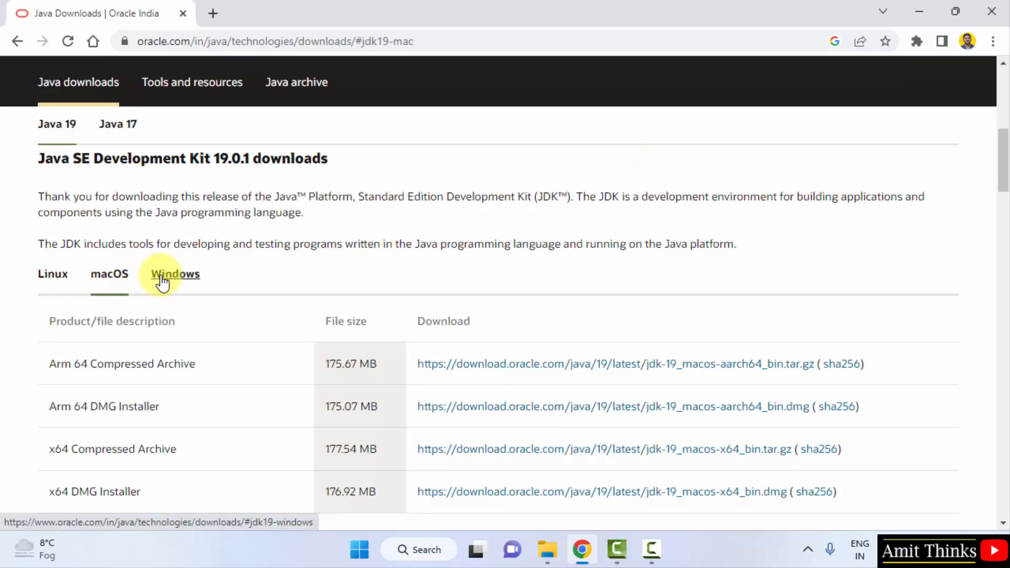
{"action": "left_click", "coordinate": [174, 273]}
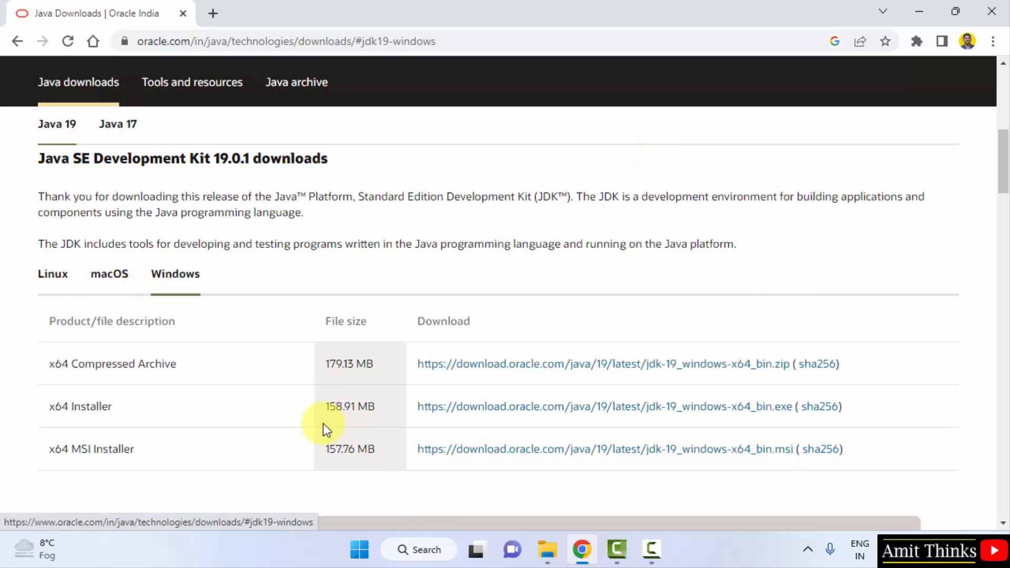
{"action": "double_click", "coordinate": [80, 406]}
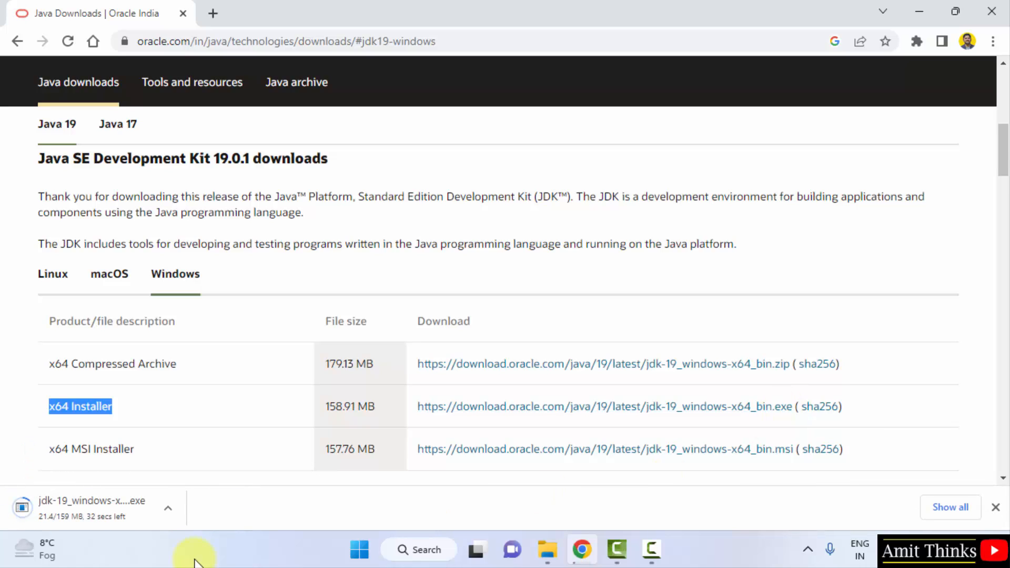
{"action": "mouse_move", "coordinate": [129, 522]}
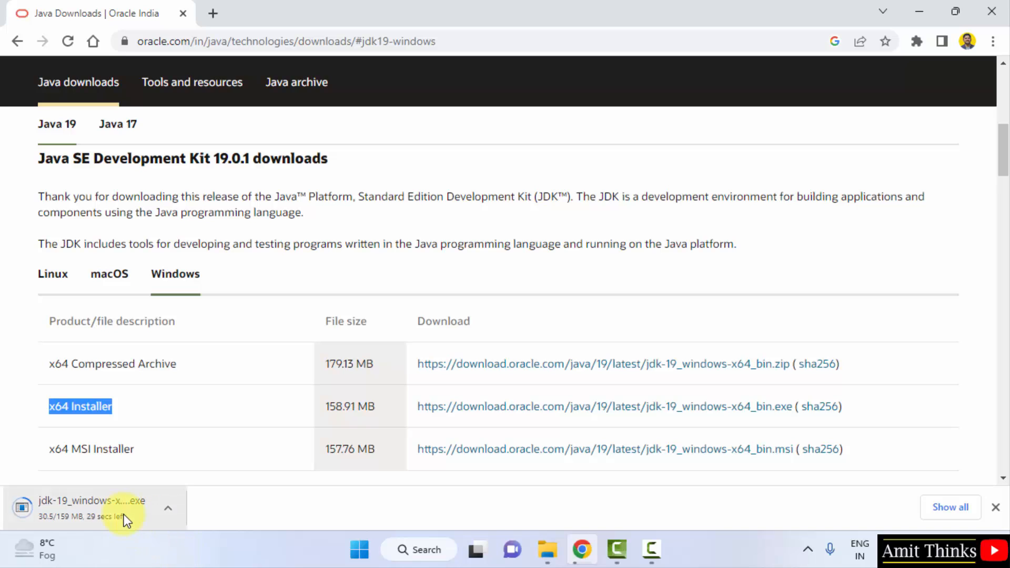
{"action": "mouse_move", "coordinate": [202, 551]}
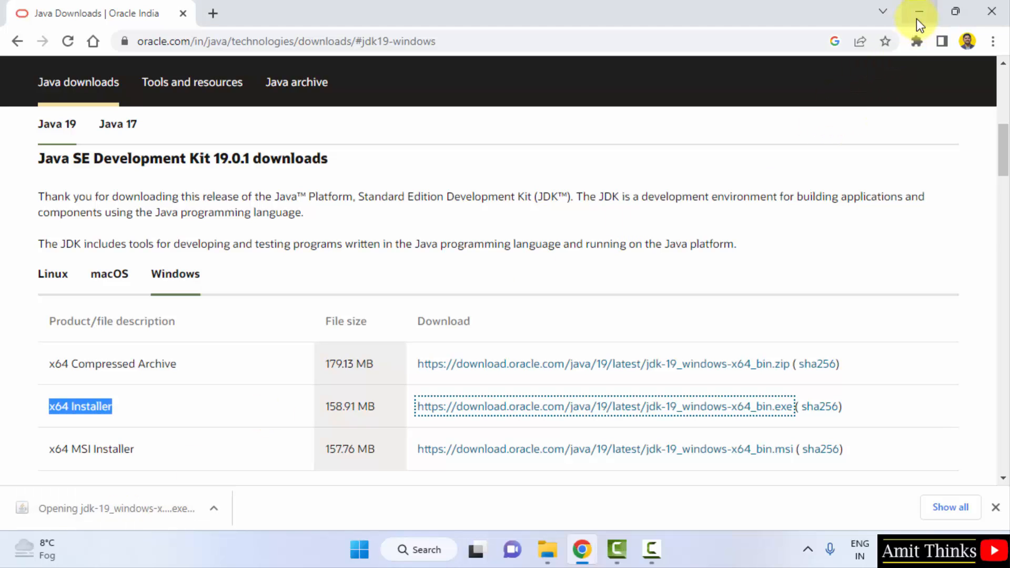
Step: Install JDK 19.0.1 to the default C:\Program Files\Java\jdk-19\ folder and close the wizard
{"action": "left_click", "coordinate": [919, 11]}
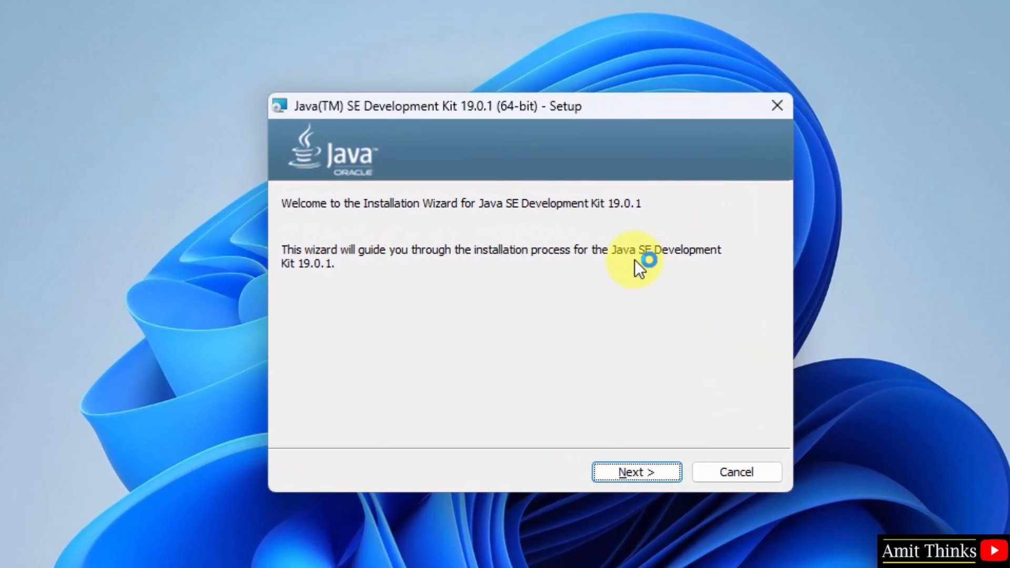
{"action": "mouse_move", "coordinate": [639, 227]}
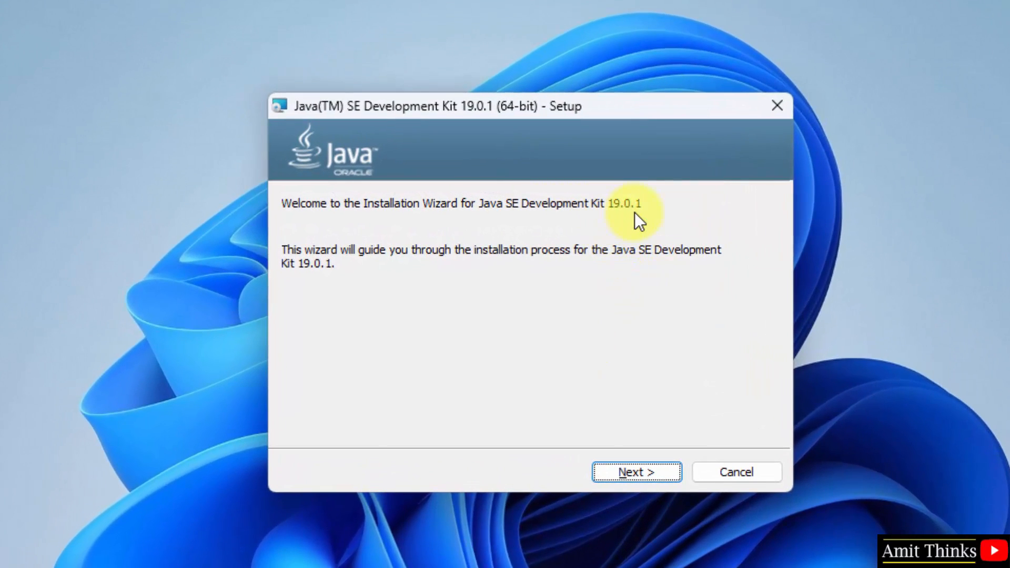
{"action": "left_click", "coordinate": [638, 471]}
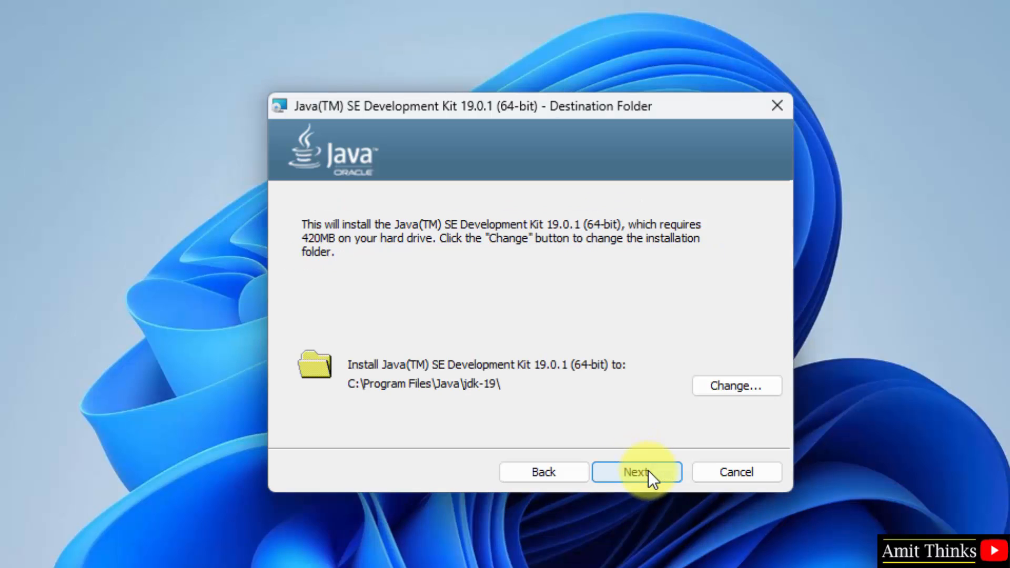
{"action": "mouse_move", "coordinate": [620, 317]}
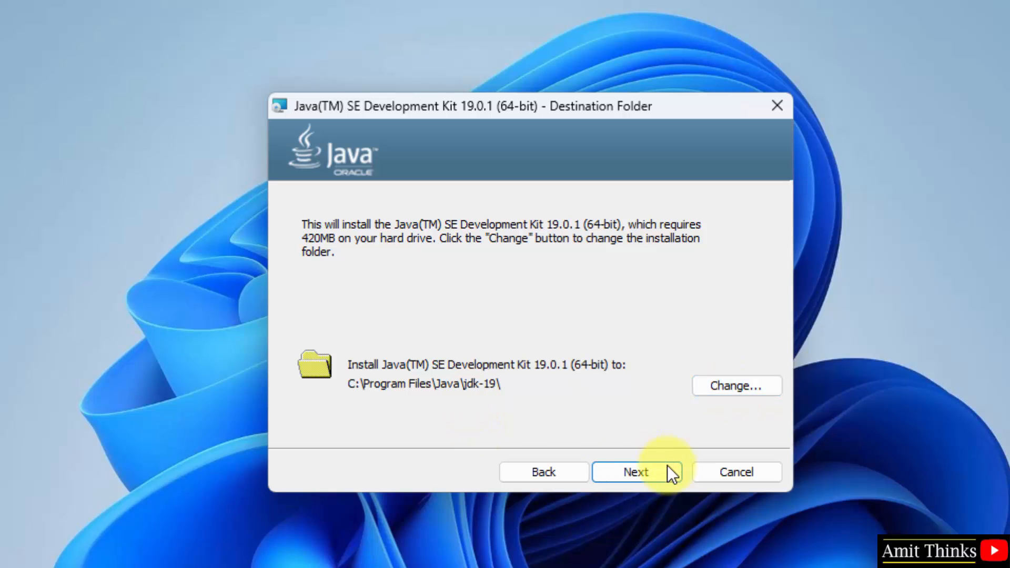
{"action": "left_click", "coordinate": [635, 471]}
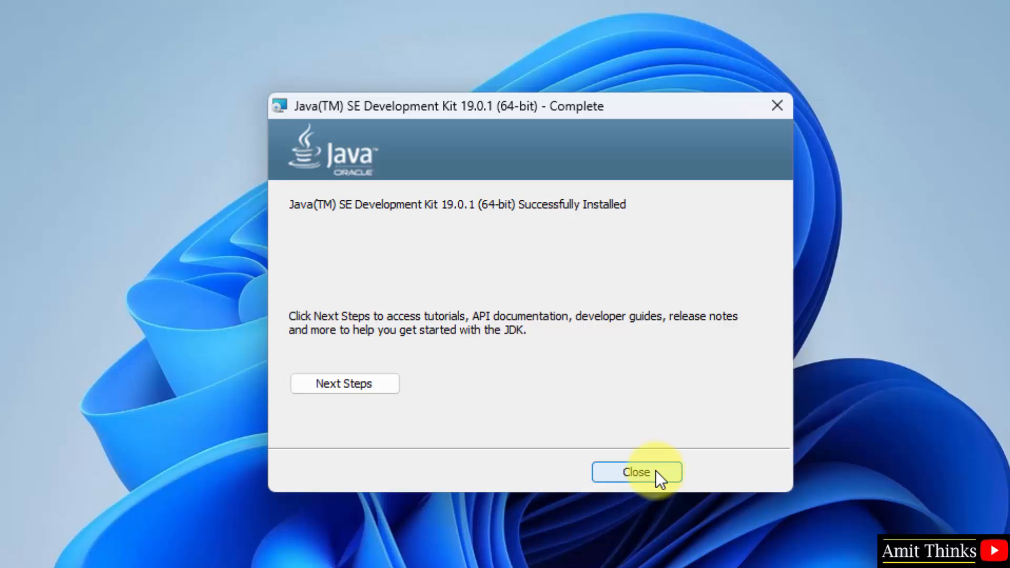
{"action": "left_click", "coordinate": [638, 471]}
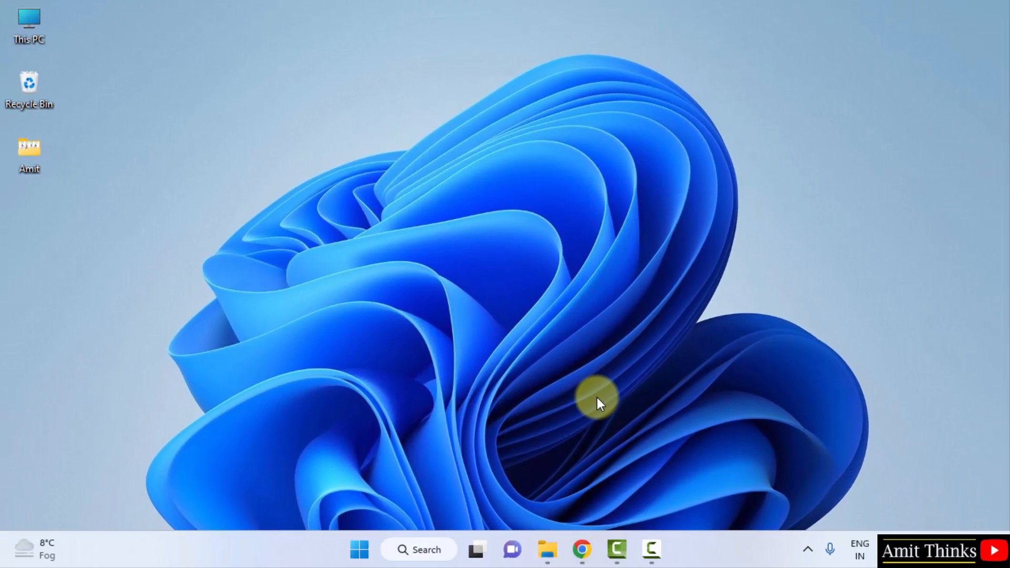
{"action": "mouse_move", "coordinate": [570, 457]}
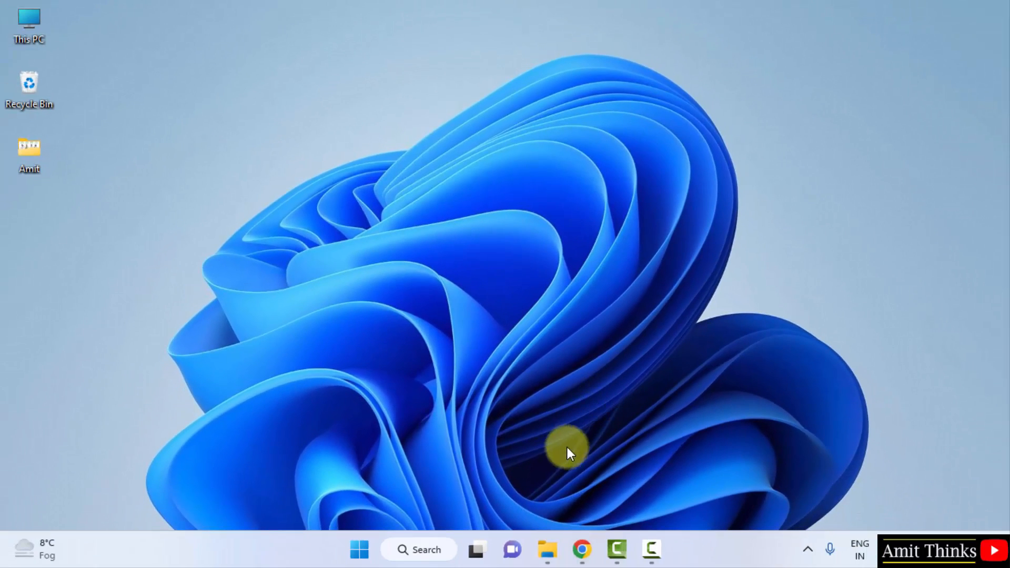
Step: Browse C:\Program Files\Java\jdk-19 in File Explorer and open its bin folder
{"action": "left_click", "coordinate": [547, 564]}
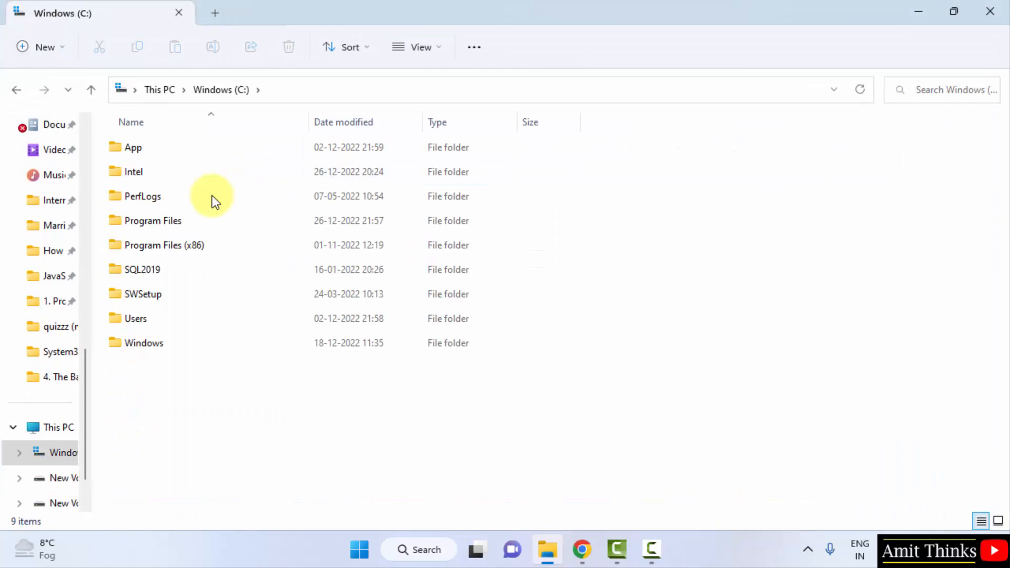
{"action": "double_click", "coordinate": [153, 221]}
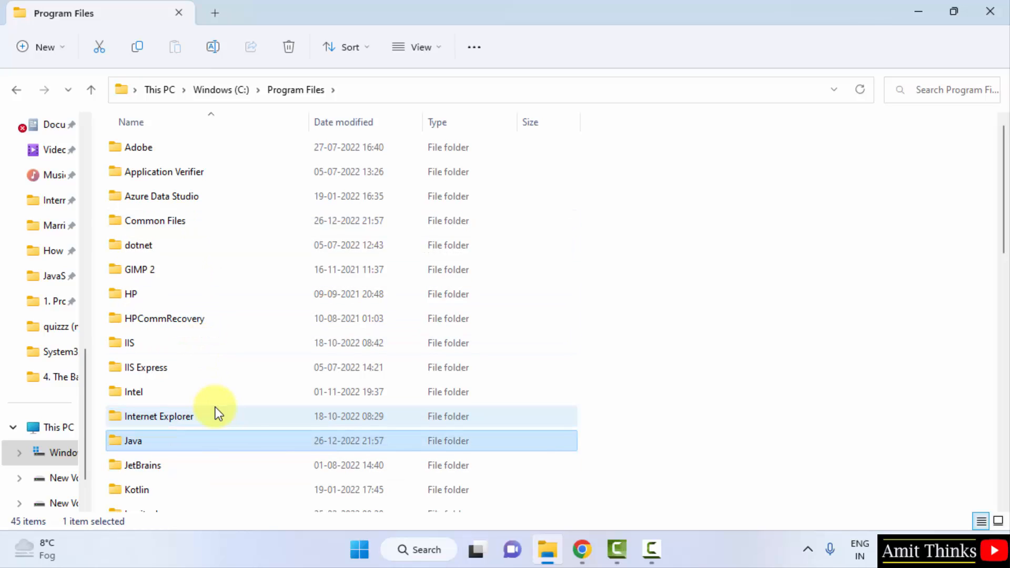
{"action": "double_click", "coordinate": [132, 440]}
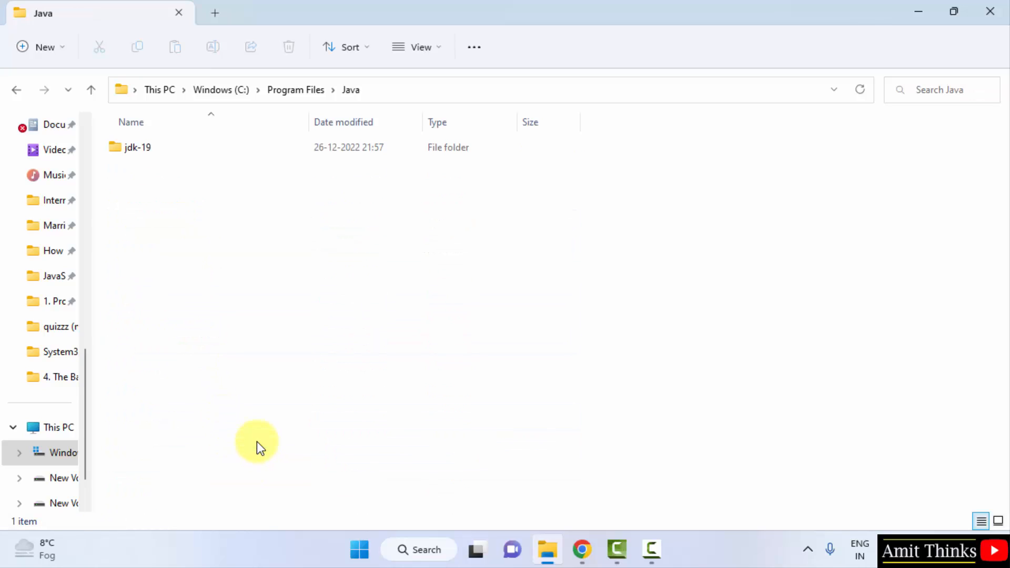
{"action": "double_click", "coordinate": [136, 147]}
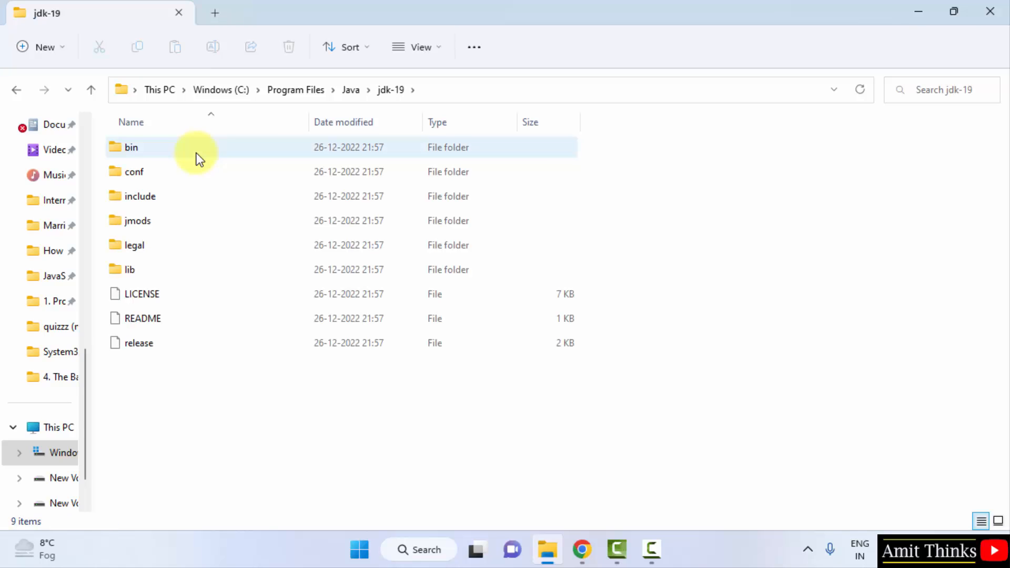
{"action": "double_click", "coordinate": [131, 147]}
{"action": "type", "text": "environment var"}
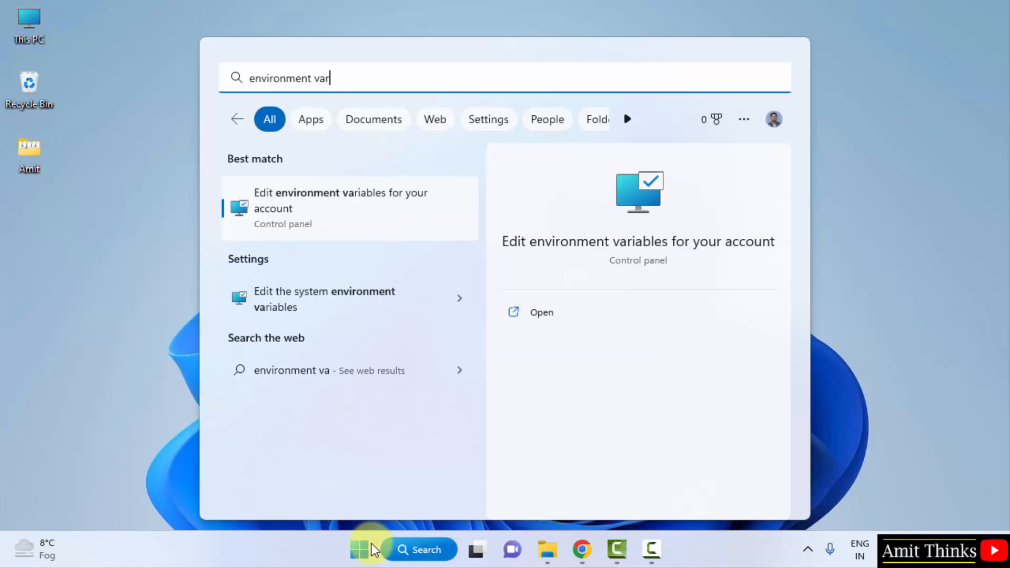
Step: Search 'environment variables' and open 'Edit the system environment variables'
{"action": "type", "text": "iables"}
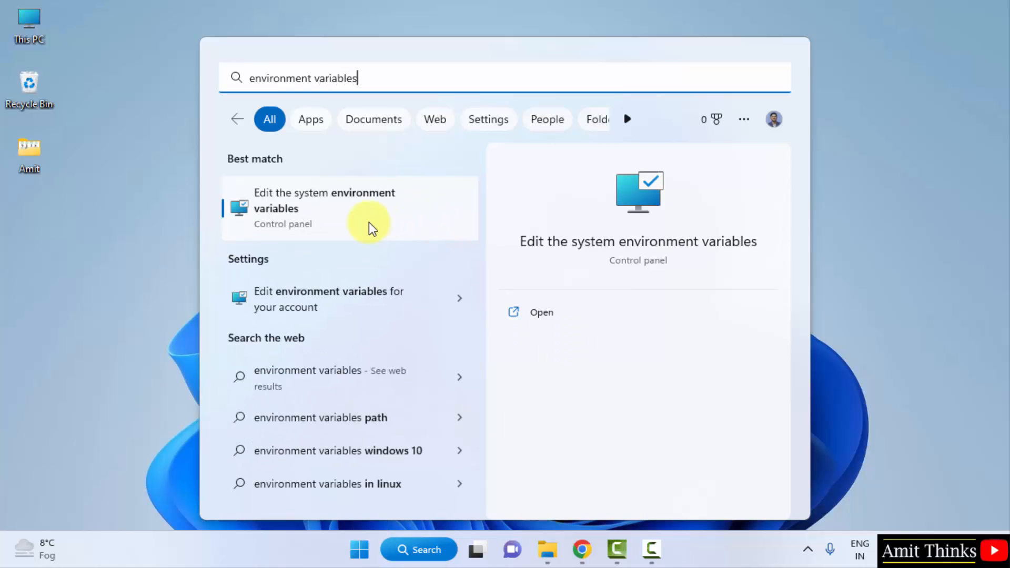
{"action": "mouse_move", "coordinate": [540, 311]}
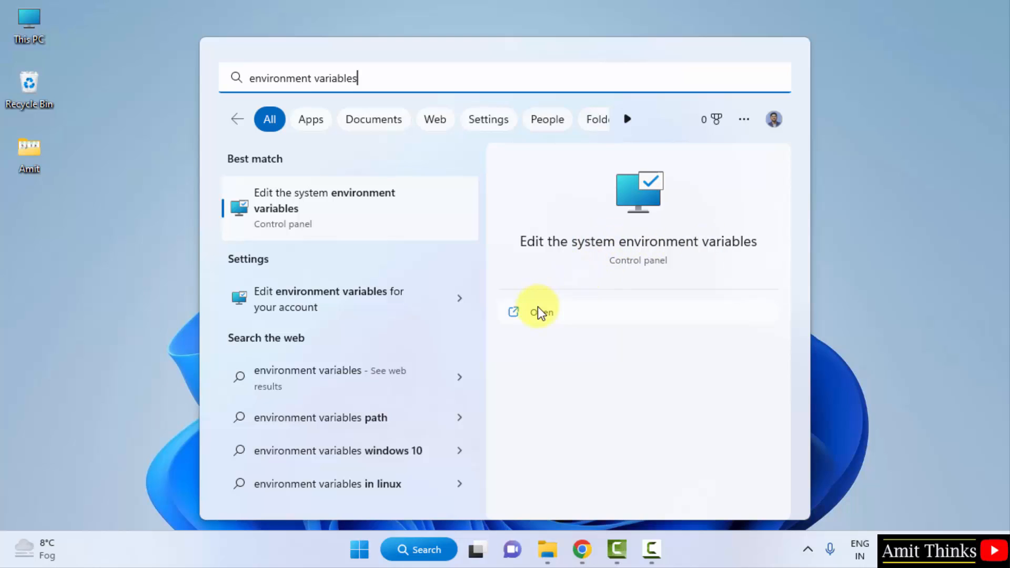
{"action": "left_click", "coordinate": [538, 310]}
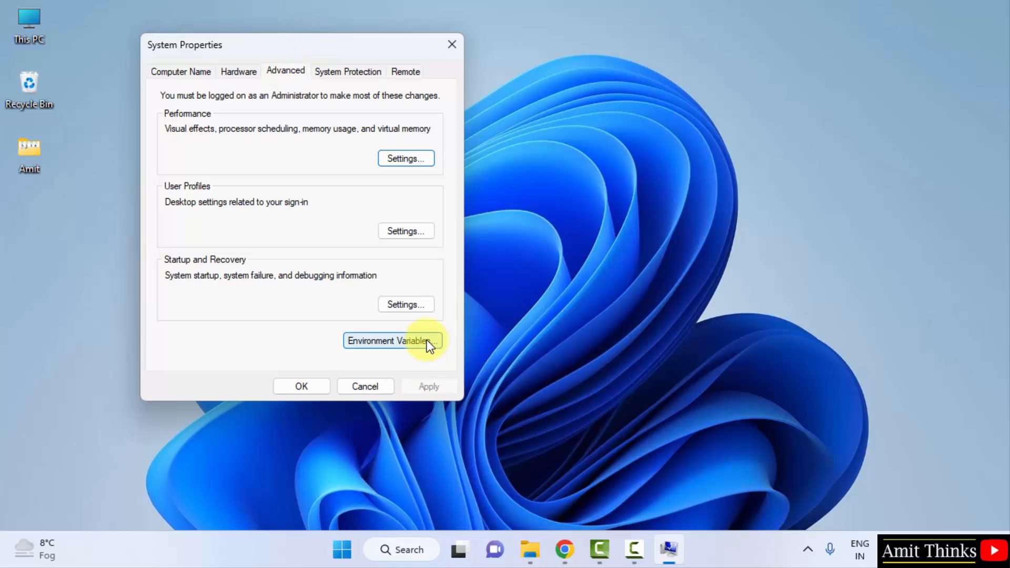
Step: Add the jdk-19 bin folder path as a new system Path entry and confirm all dialogs
{"action": "left_click", "coordinate": [395, 341]}
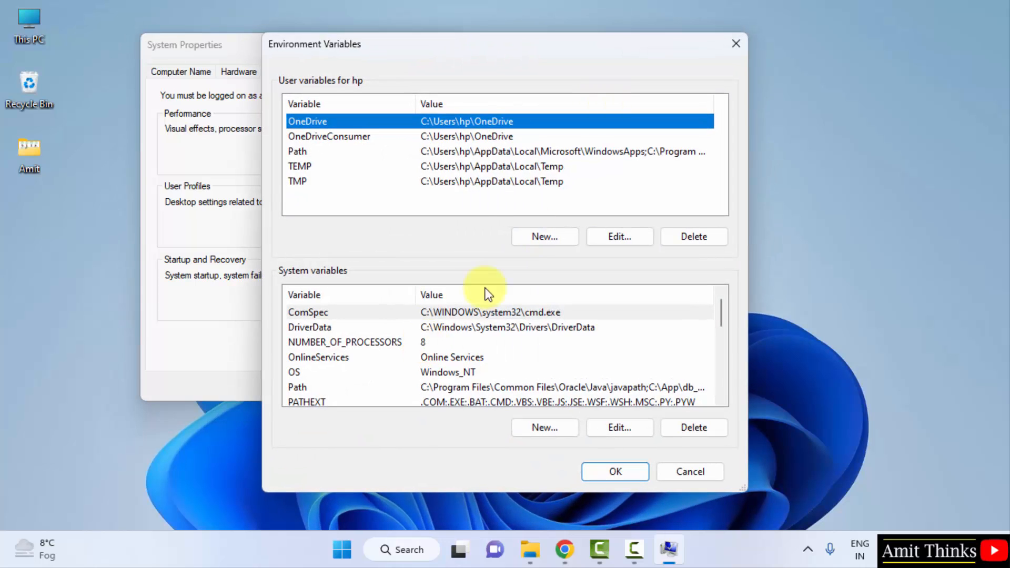
{"action": "mouse_move", "coordinate": [319, 280]}
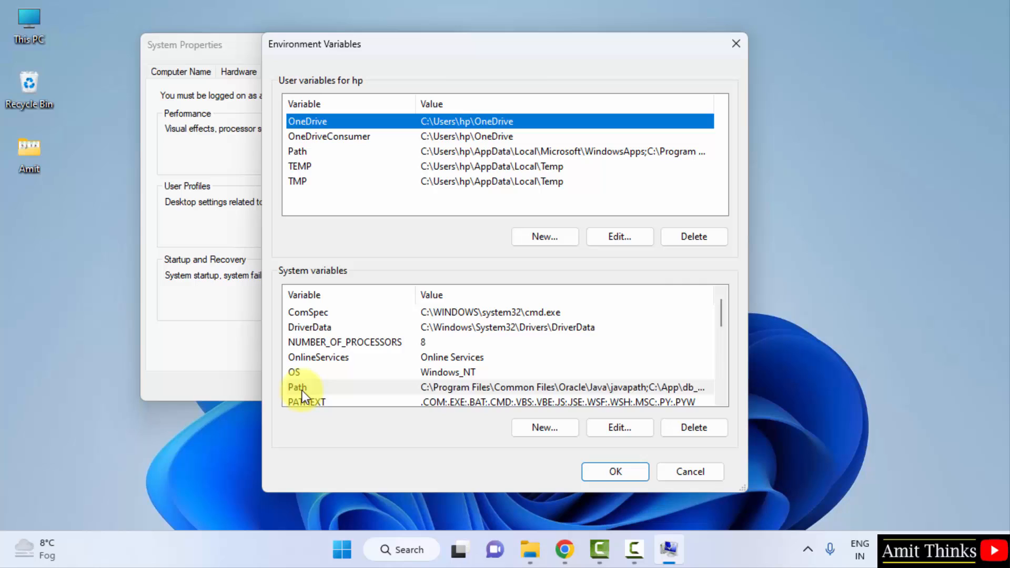
{"action": "left_click", "coordinate": [306, 402]}
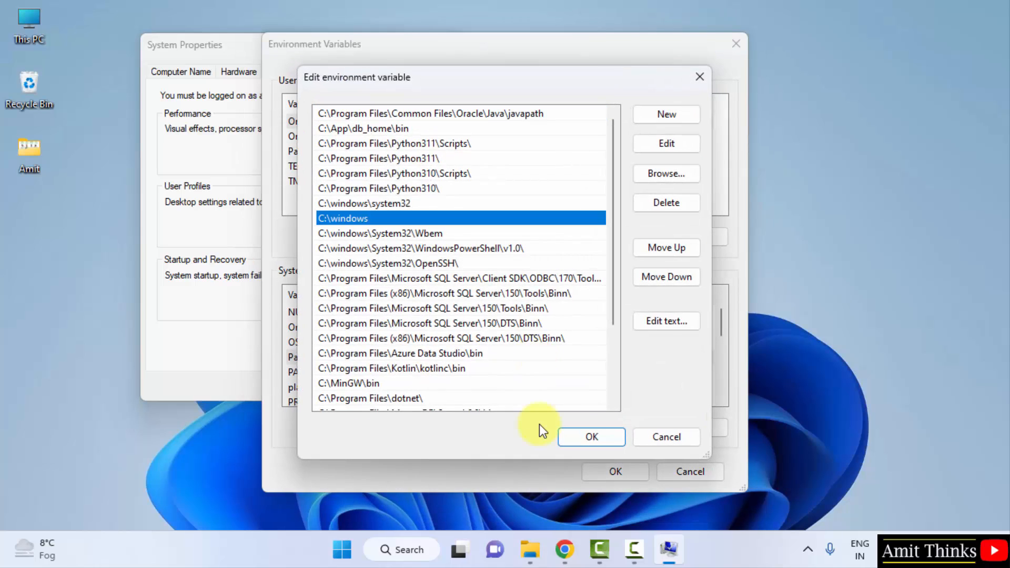
{"action": "left_click", "coordinate": [666, 114]}
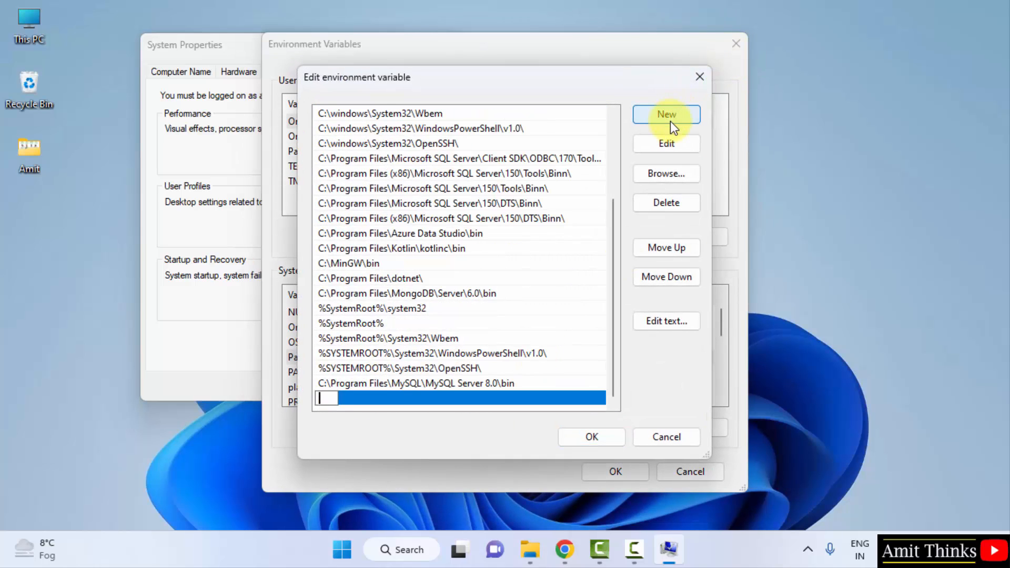
{"action": "right_click", "coordinate": [326, 397]}
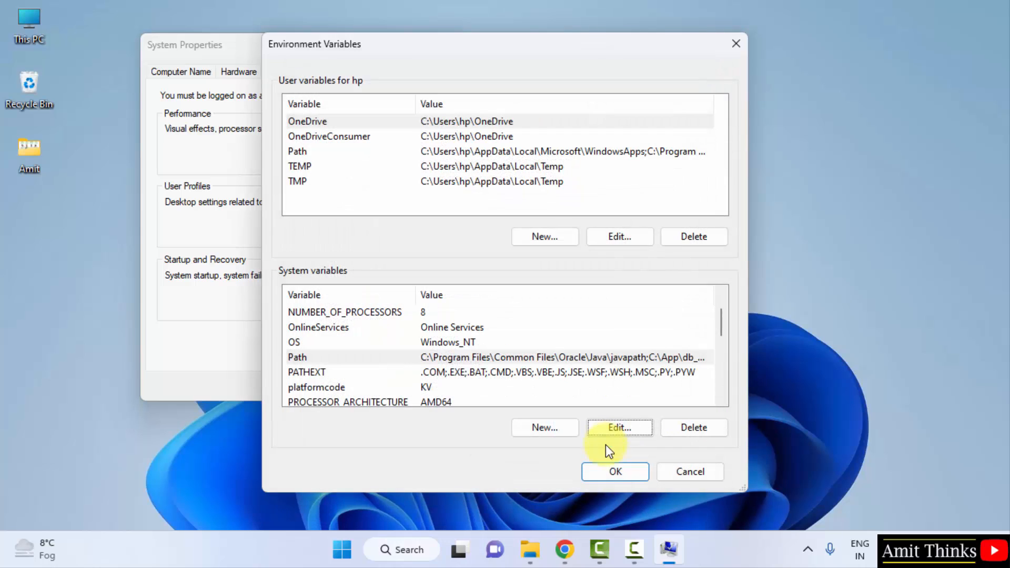
{"action": "left_click", "coordinate": [614, 471]}
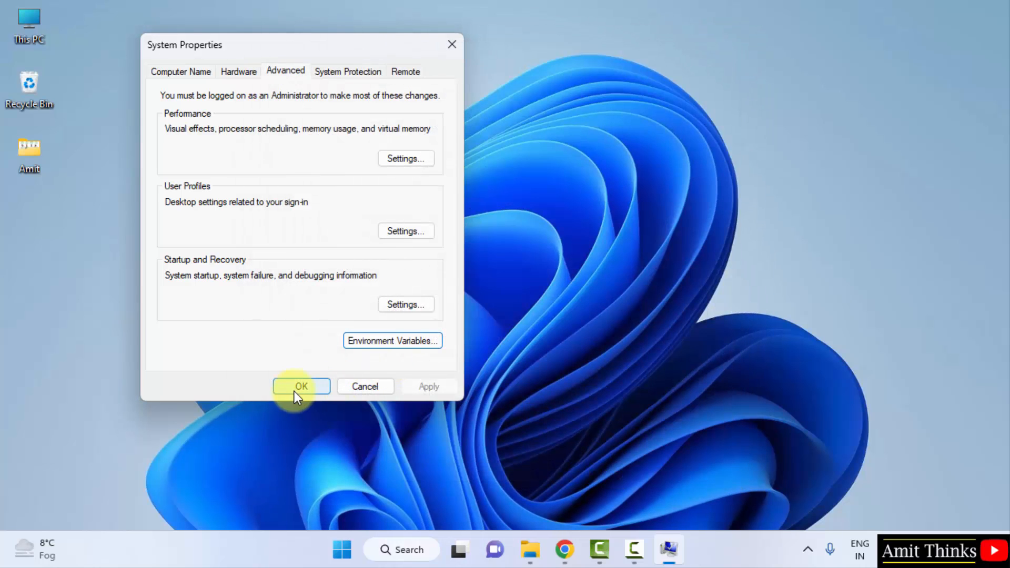
{"action": "left_click", "coordinate": [301, 386]}
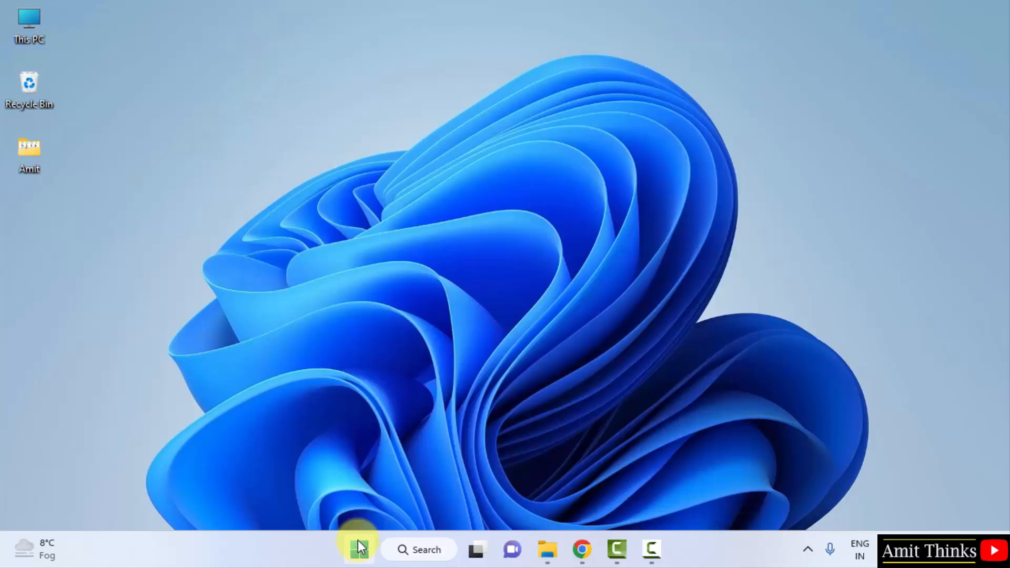
Step: Run java --version in Command Prompt to confirm 19.0.1, then close the window
{"action": "left_click", "coordinate": [359, 549]}
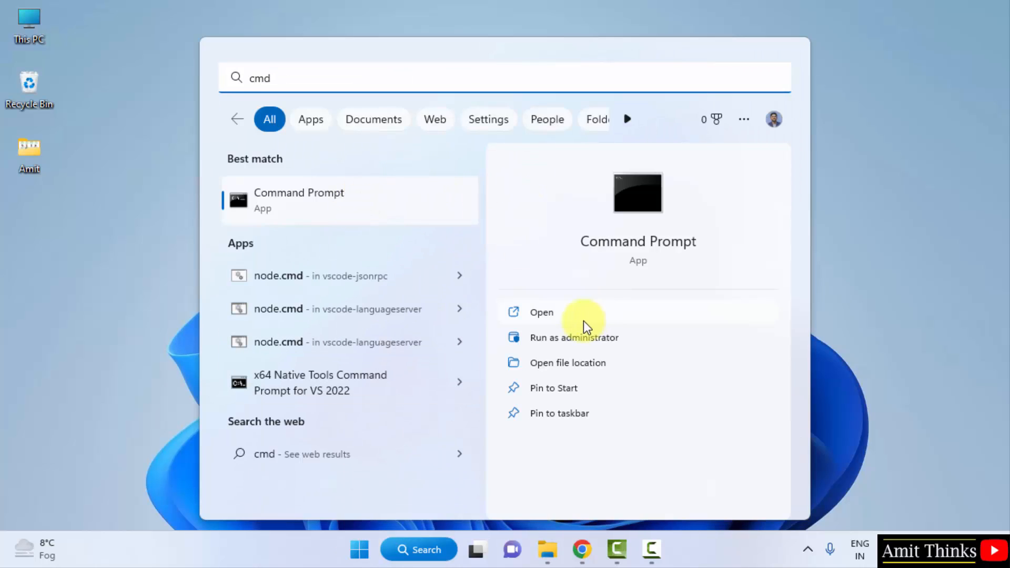
{"action": "mouse_move", "coordinate": [599, 319]}
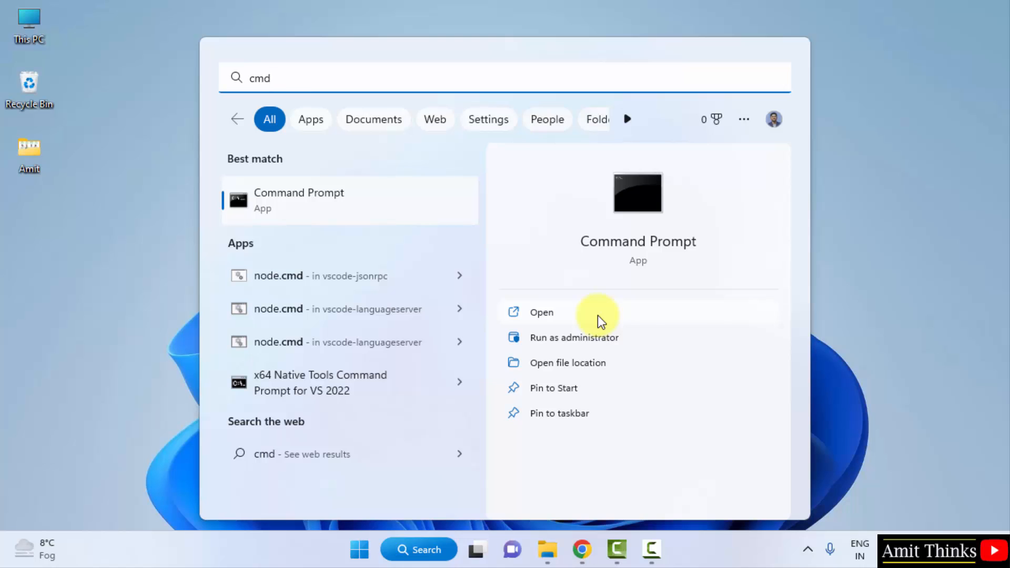
{"action": "left_click", "coordinate": [542, 312]}
{"action": "type", "text": "java --v"}
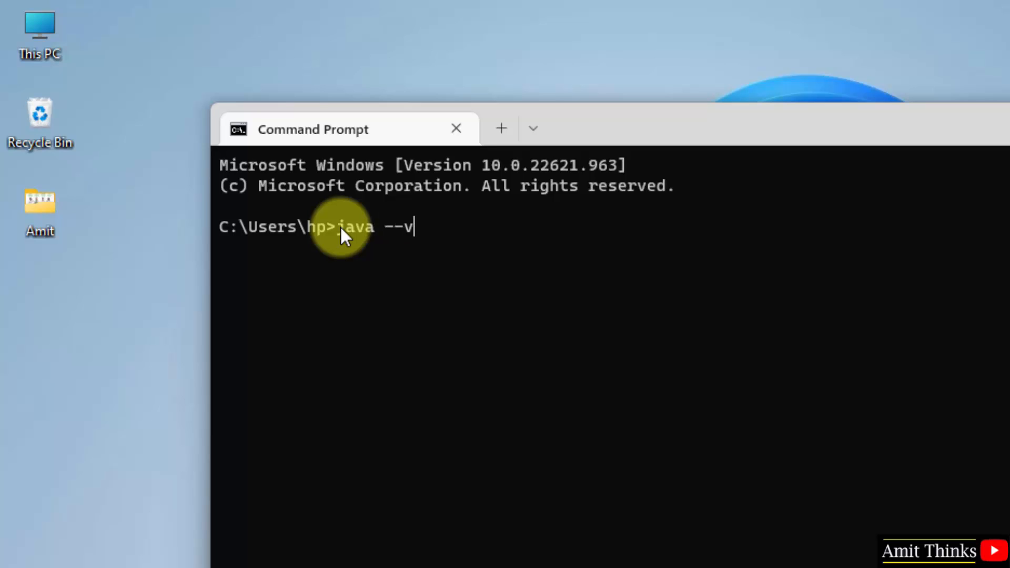
{"action": "type", "text": "ersion"}
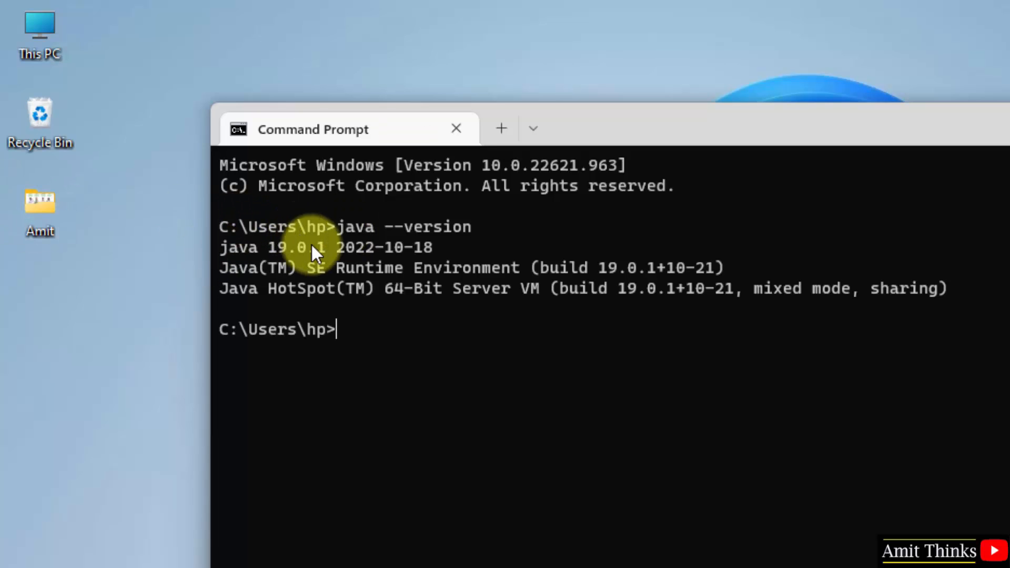
{"action": "mouse_move", "coordinate": [472, 319]}
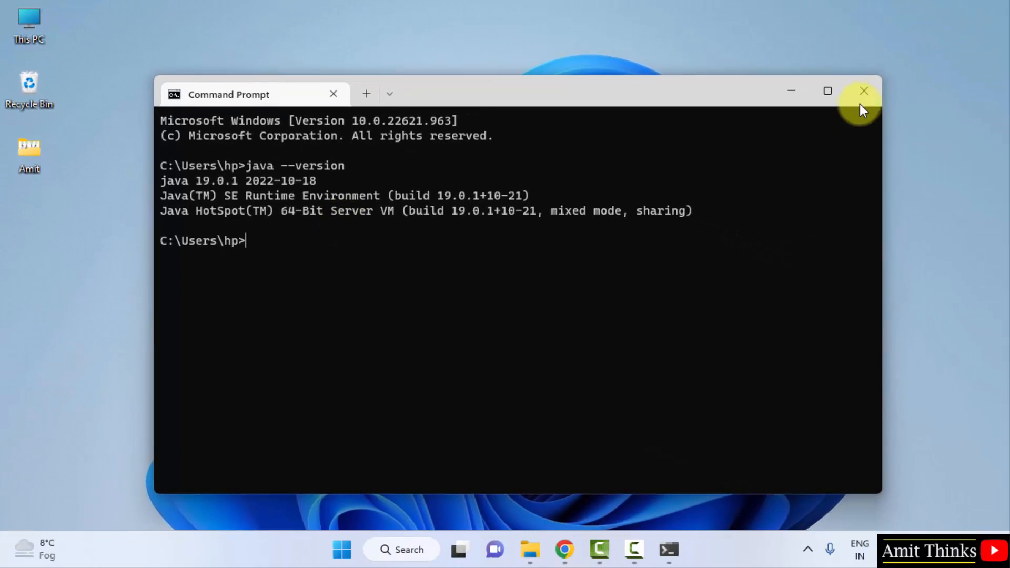
{"action": "left_click", "coordinate": [864, 91]}
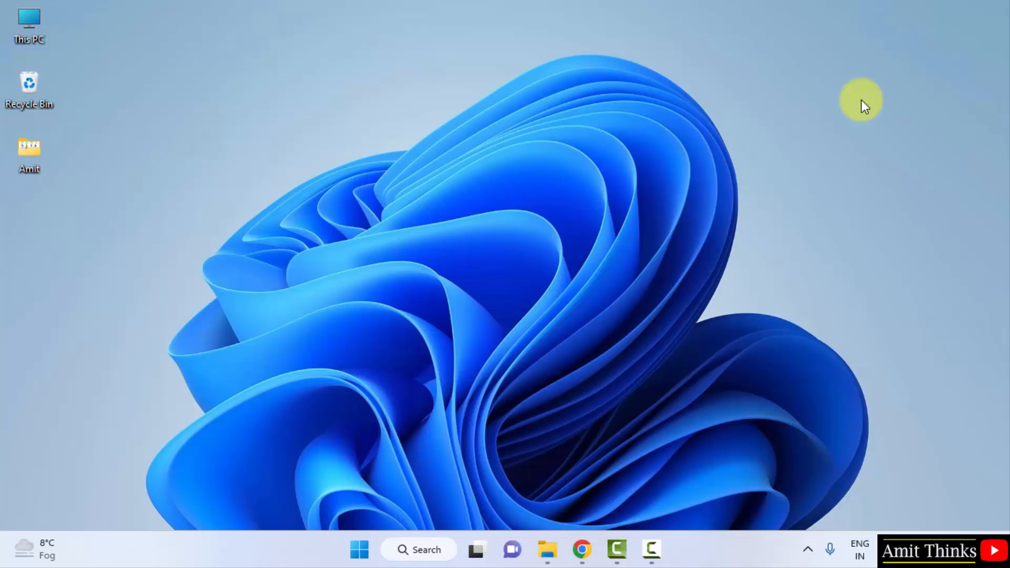